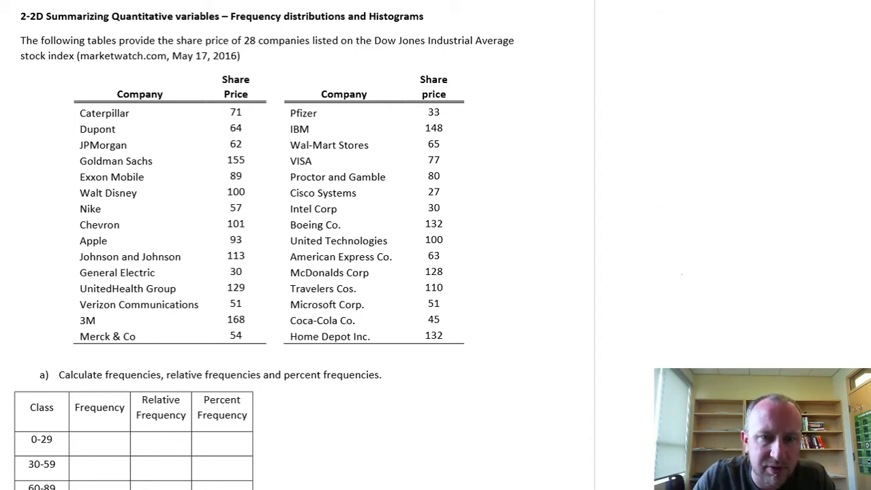
- Draw an arrow down the Class column and circle the 0-29 class for tallying
{"action": "scroll", "scroll_direction": "down", "scroll_amount": 3}
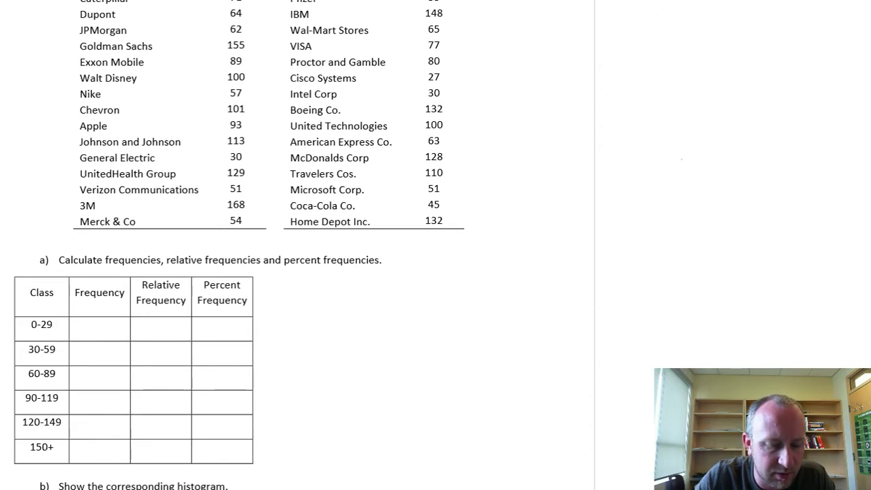
{"action": "scroll", "scroll_direction": "down", "scroll_amount": 3}
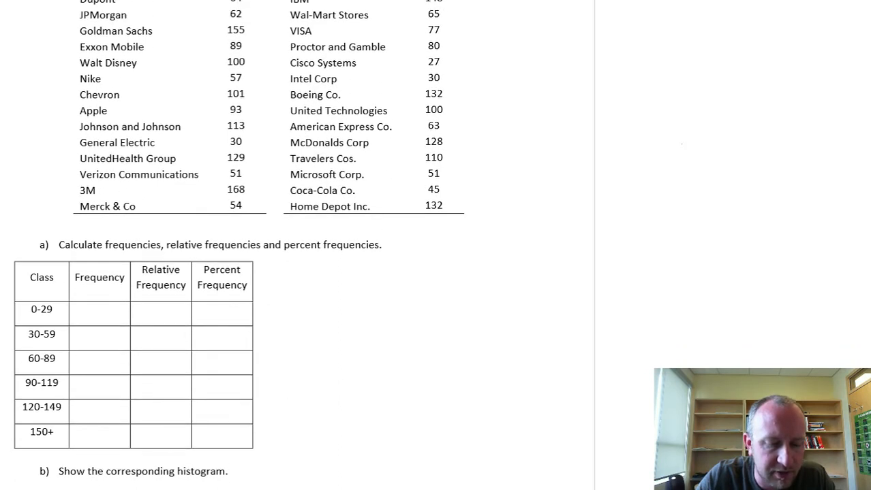
{"action": "scroll", "scroll_direction": "down", "scroll_amount": 3}
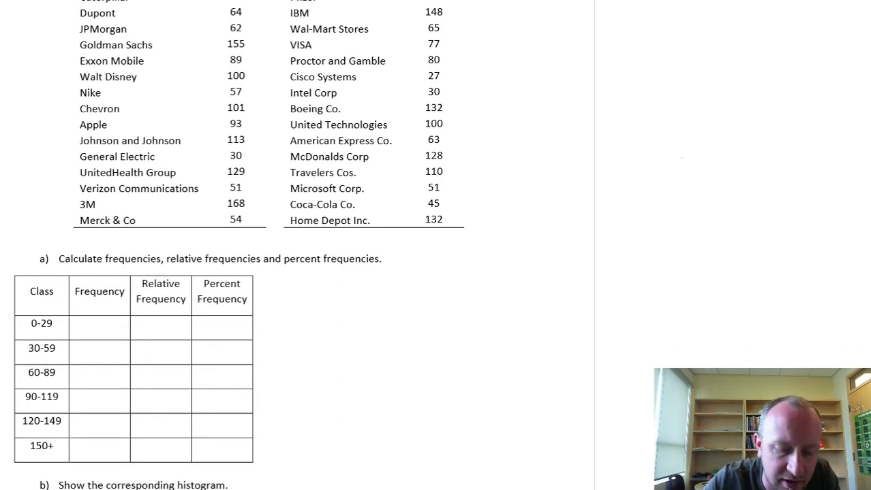
{"action": "scroll", "scroll_direction": "down", "scroll_amount": 3}
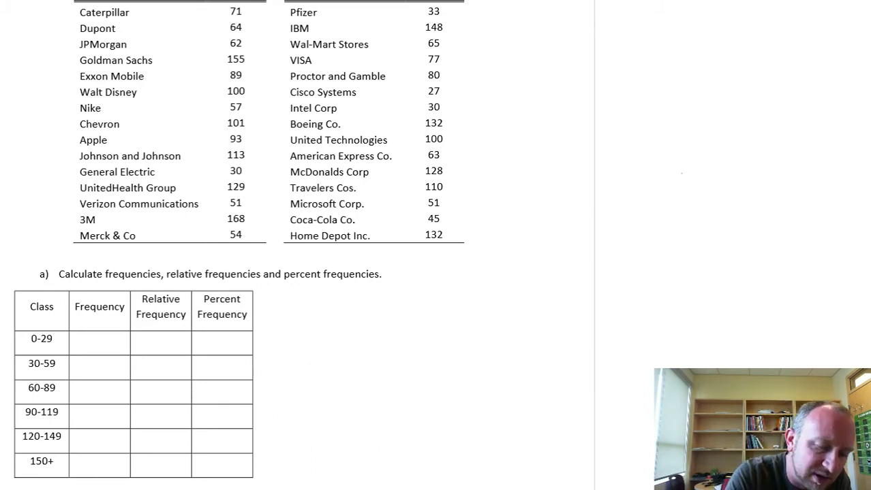
{"action": "left_click_drag", "start_coordinate": [43, 262], "coordinate": [43, 307]}
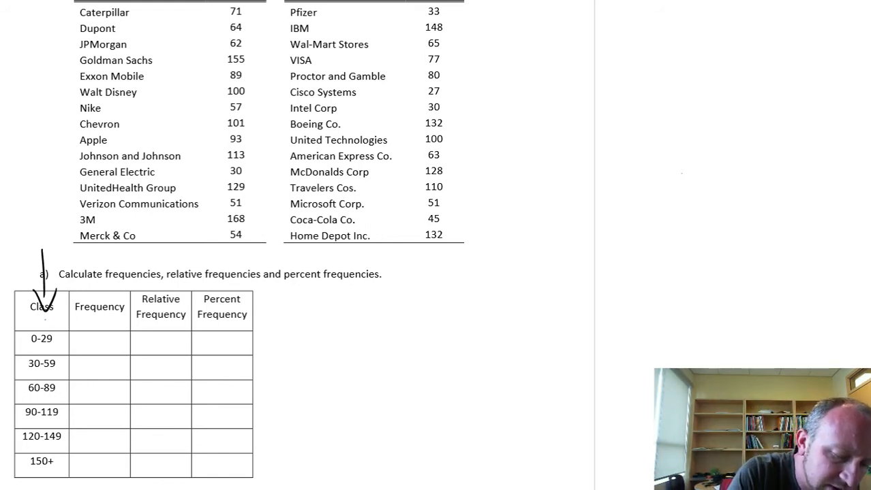
{"action": "left_click_drag", "start_coordinate": [24, 324], "coordinate": [60, 340]}
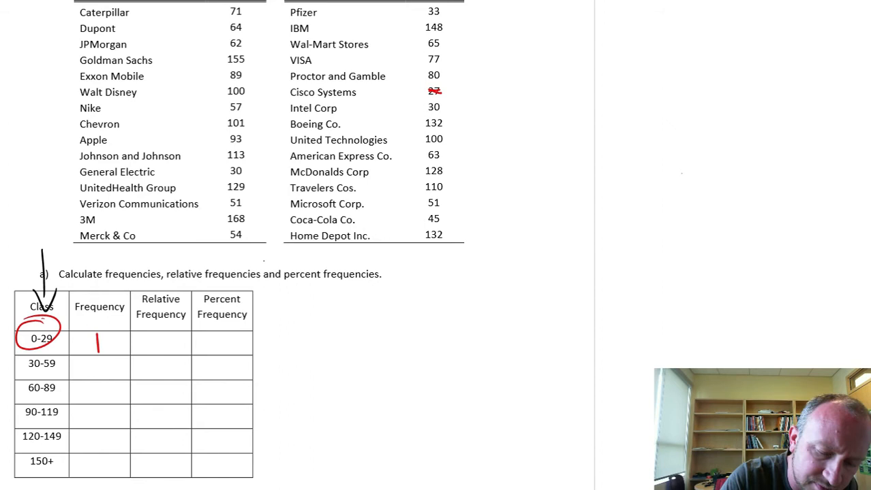
- Ink the relative frequency formula RF = freq/n and note n = 28 beside the table
{"action": "type", "text": "RF-"}
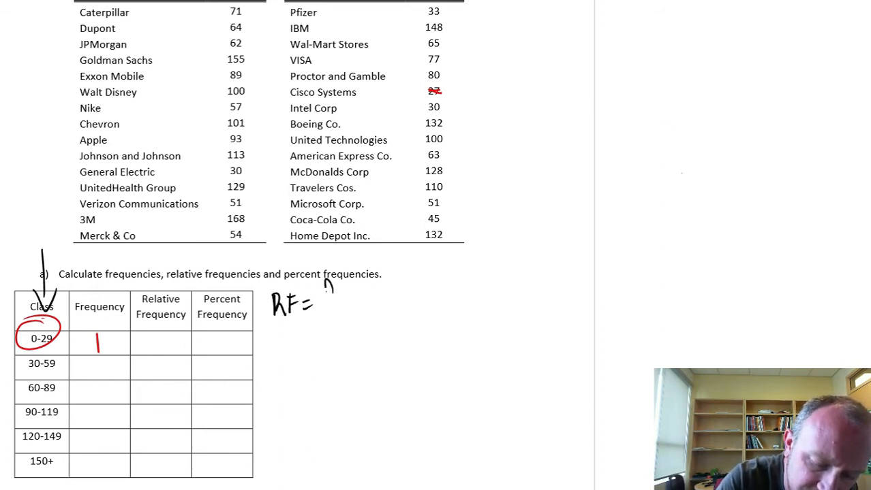
{"action": "type", "text": "freq"}
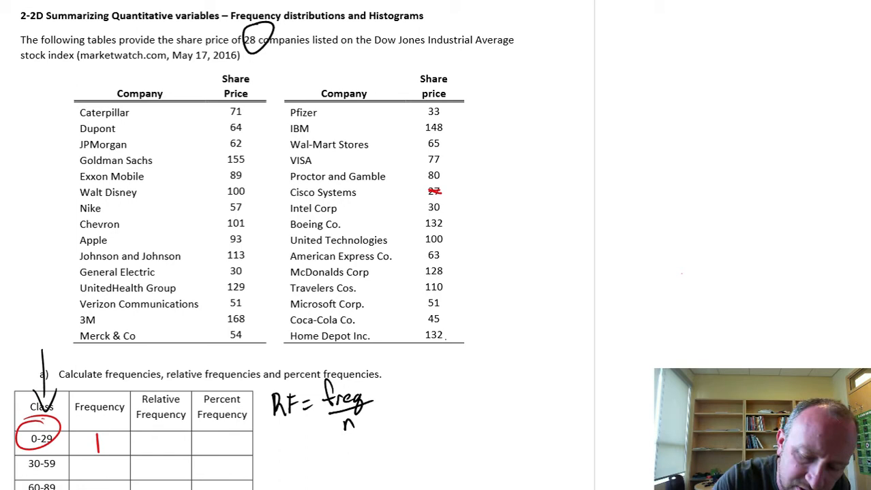
{"action": "type", "text": "n=d"}
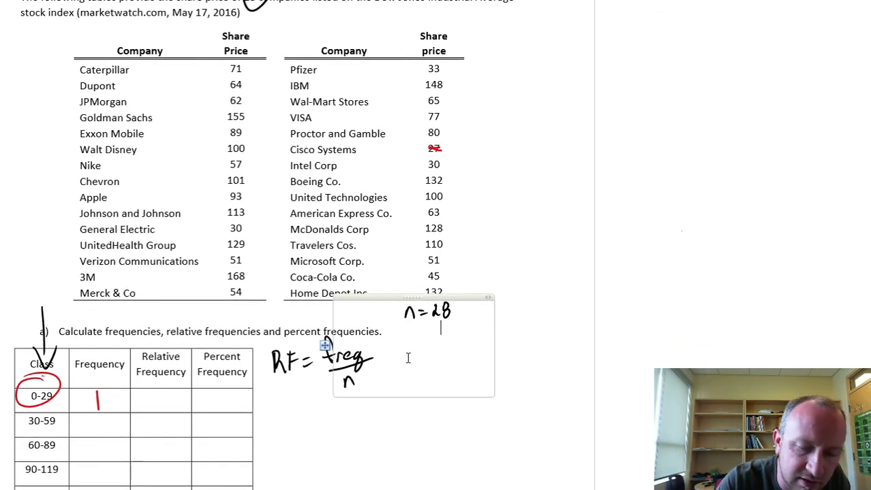
{"action": "scroll", "scroll_direction": "down", "scroll_amount": 3}
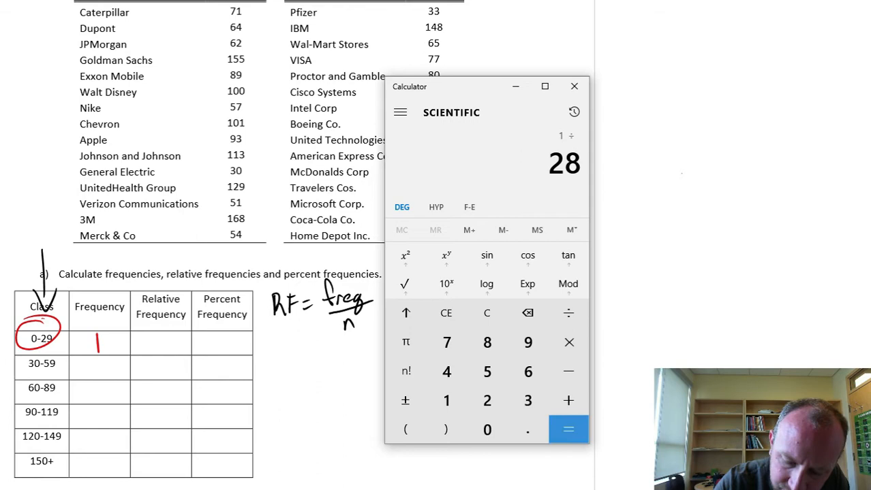
- Compute 1 ÷ 28 in Calculator and record 0.04 as the 0-29 relative frequency
{"action": "left_click", "coordinate": [568, 429]}
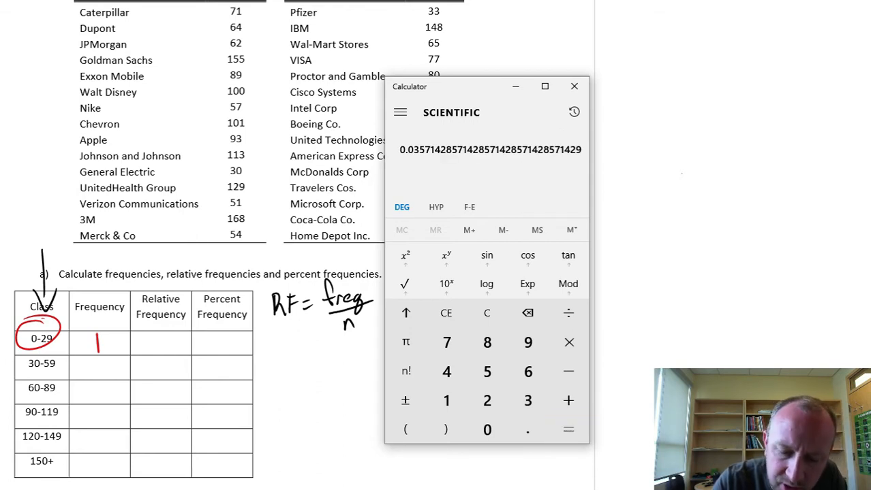
{"action": "left_click", "coordinate": [574, 86]}
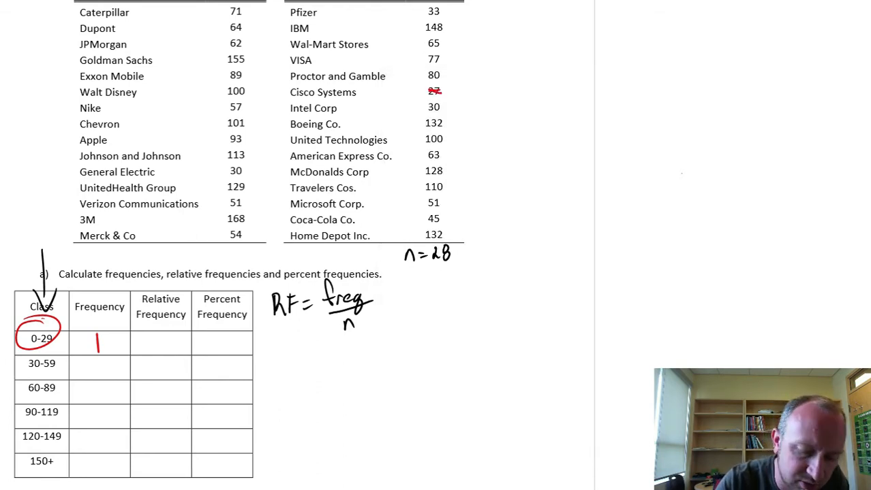
{"action": "type", "text": "0."}
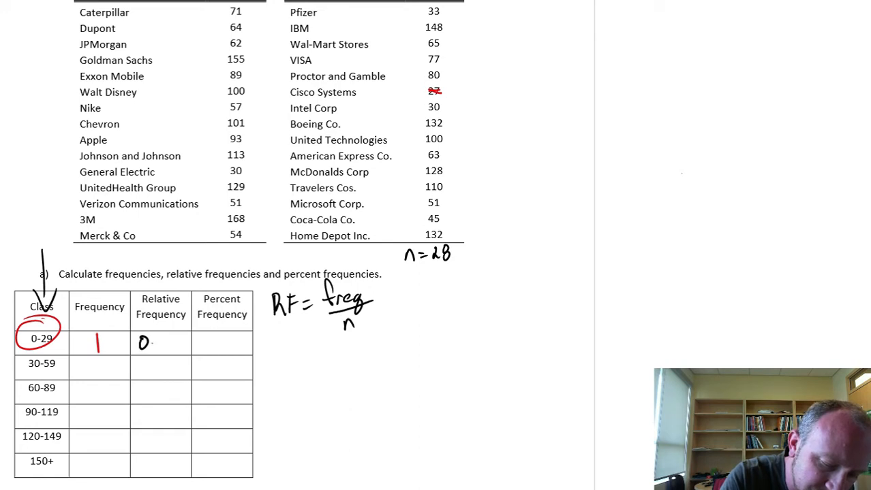
{"action": "type", "text": "0.04"}
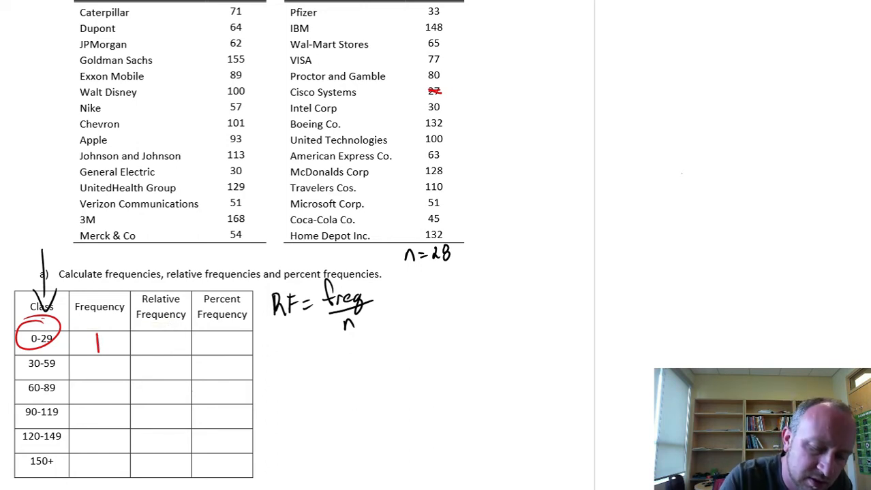
{"action": "type", "text": "0.04"}
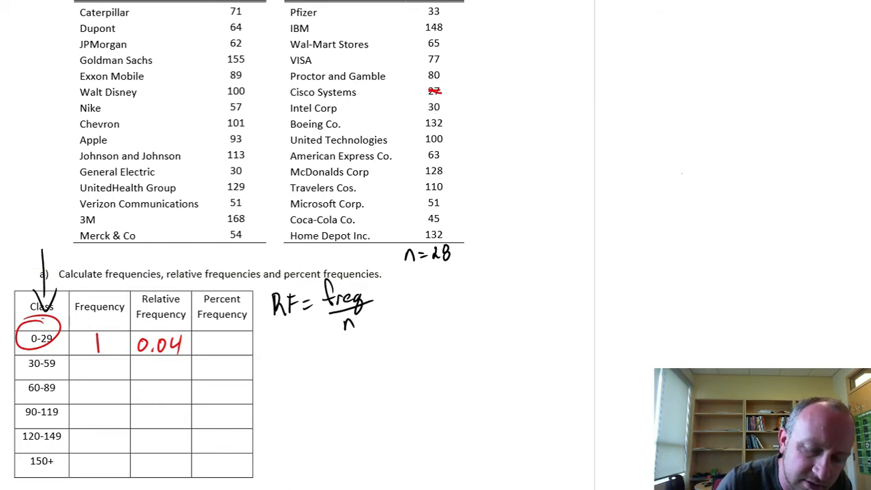
- Write the percent frequency formula PF = RF × 100 beside the table
{"action": "type", "text": "PF"}
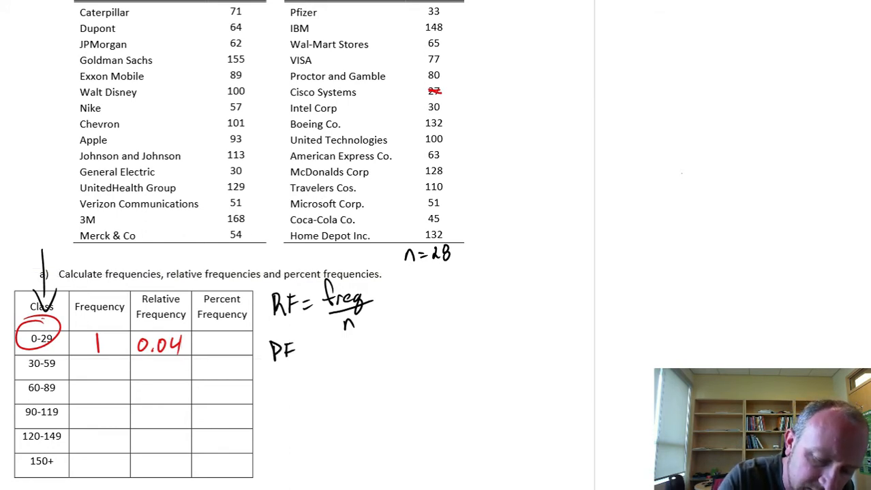
{"action": "type", "text": "=RF"}
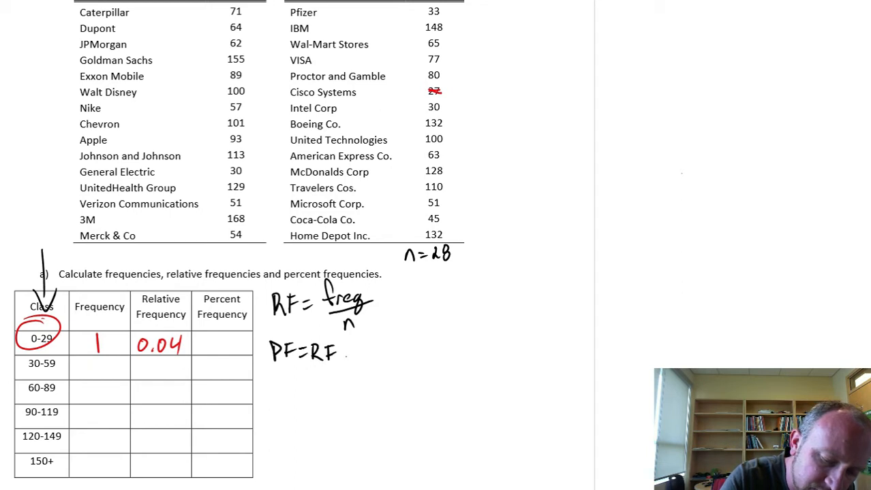
{"action": "type", "text": "×100"}
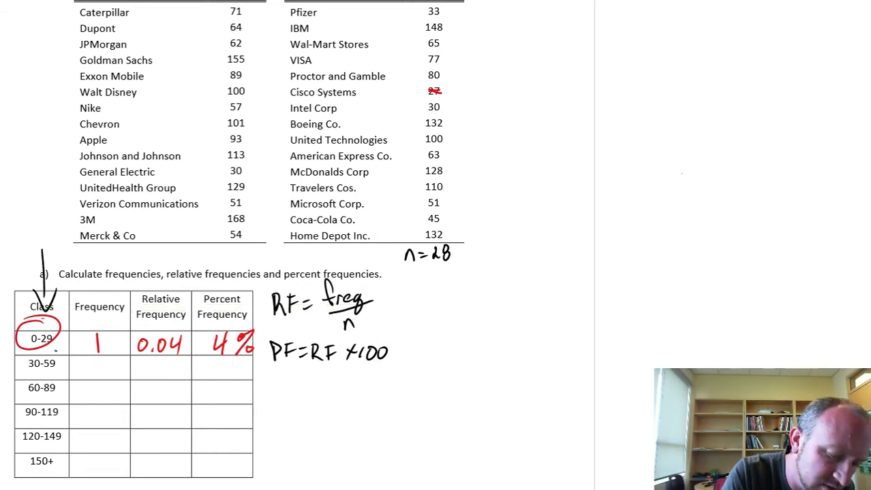
- Cross off the 30-59 prices, compute 8 ÷ 28 and record 0.29 and 29% for the class
{"action": "left_click_drag", "start_coordinate": [21, 362], "coordinate": [61, 362]}
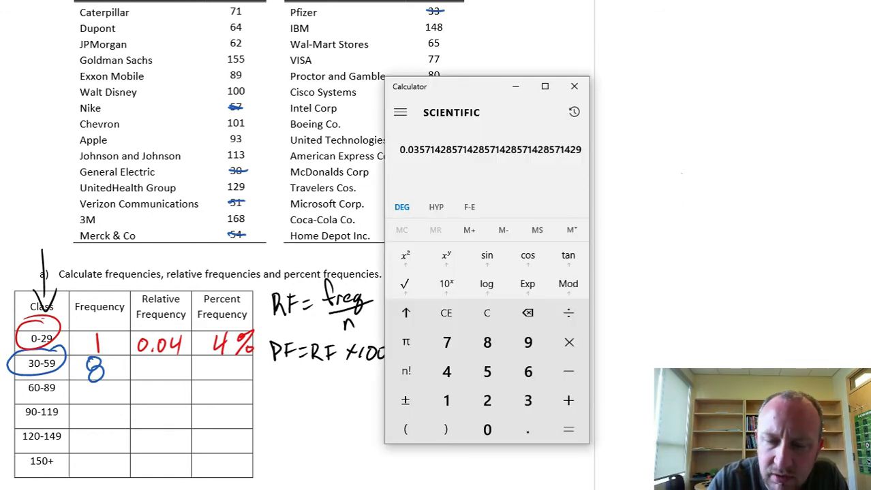
{"action": "left_click", "coordinate": [486, 344]}
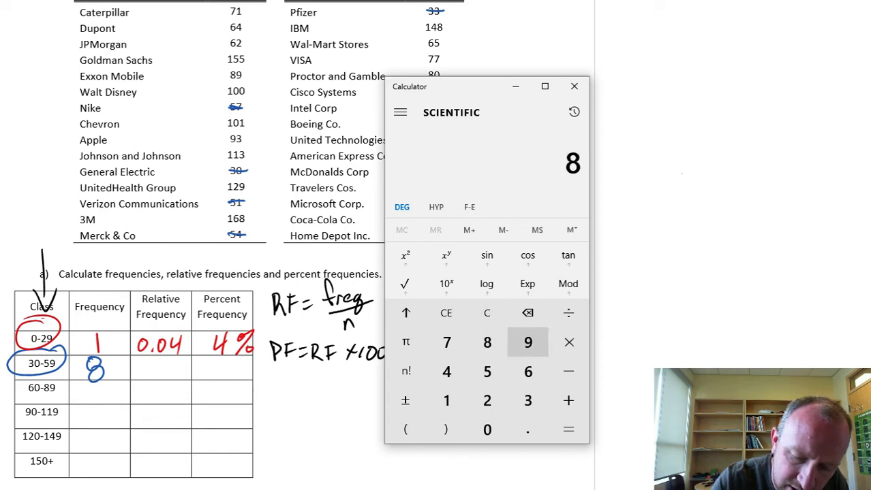
{"action": "left_click", "coordinate": [567, 429]}
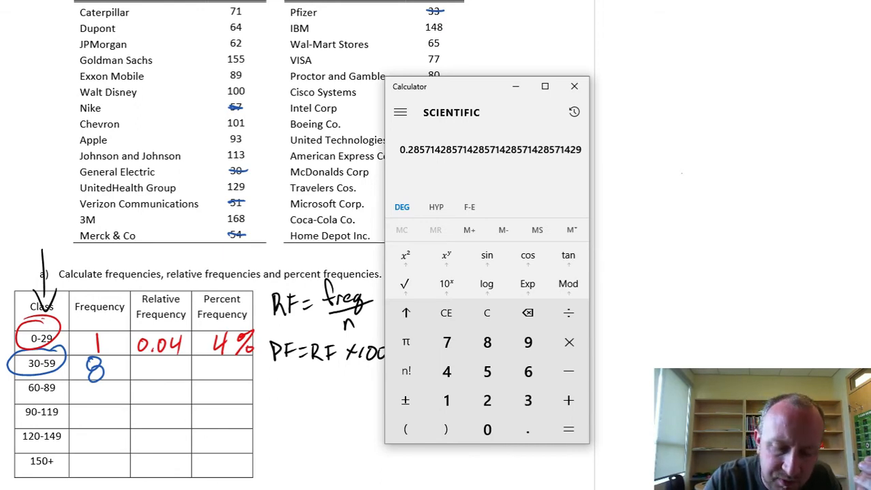
{"action": "left_click", "coordinate": [572, 85]}
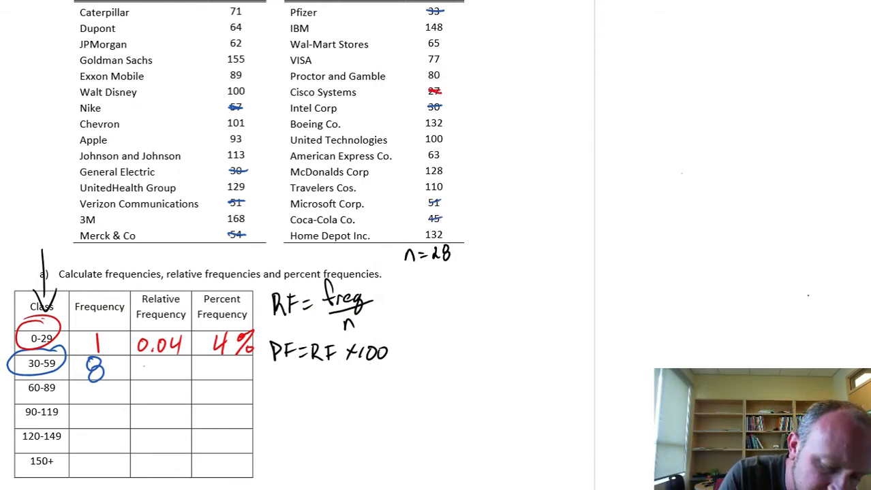
{"action": "type", "text": "0.29"}
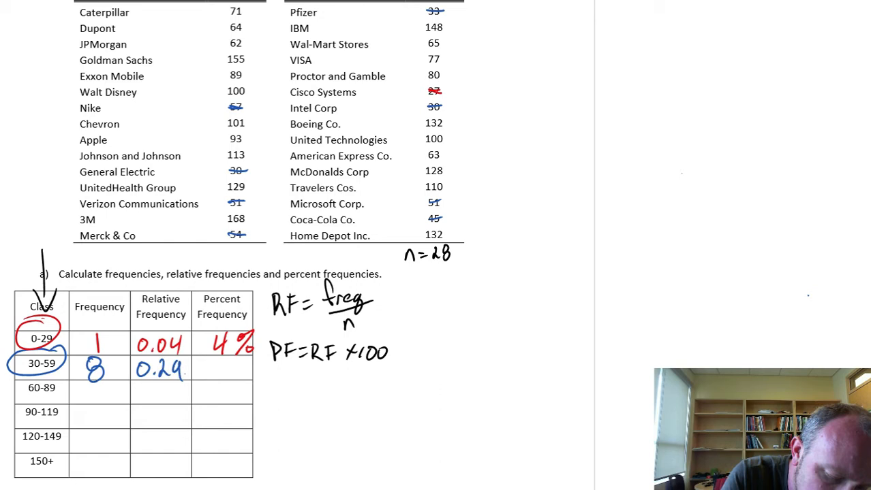
{"action": "type", "text": "29%"}
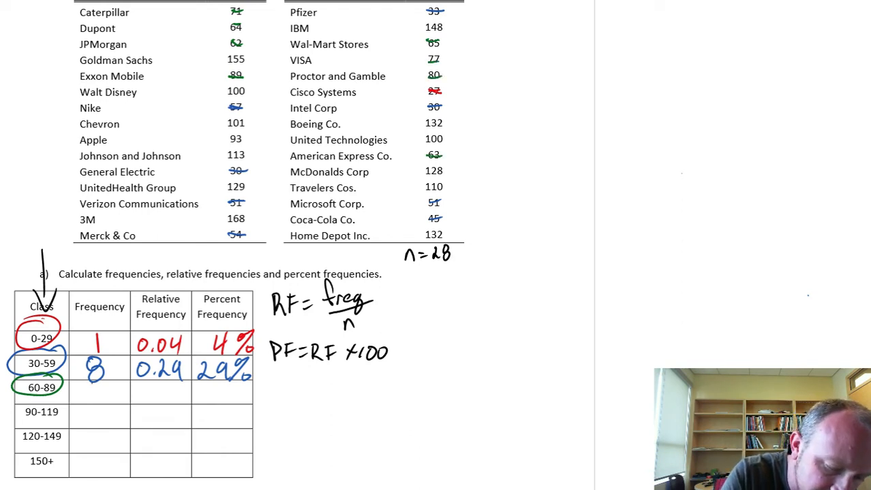
- Record frequency 8 and relative frequency 0.29 for the 60-89 class in green
{"action": "type", "text": "8"}
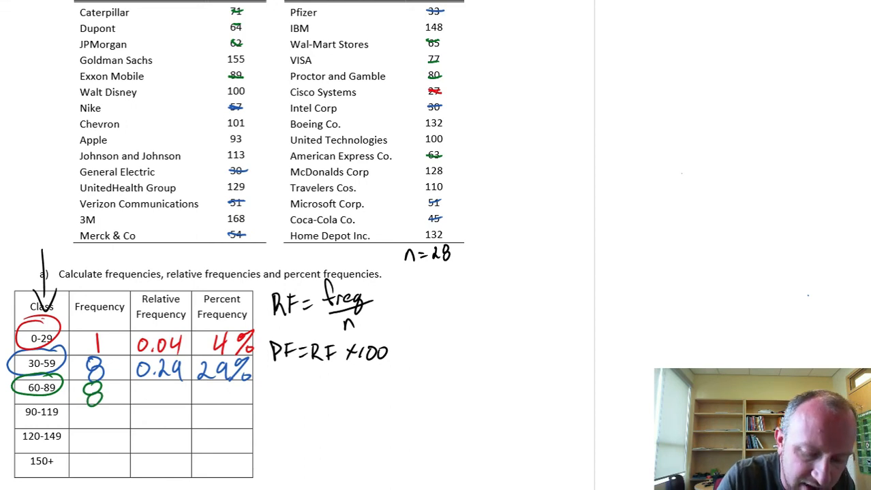
{"action": "type", "text": "0.29"}
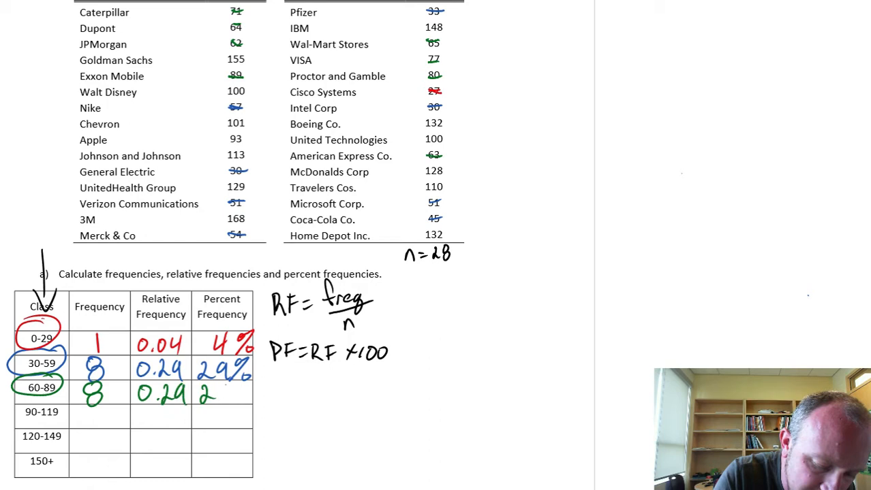
- Write 29% for 60-89, record frequency 6 for 90-119 and compute 6 ÷ 28
{"action": "type", "text": "29%"}
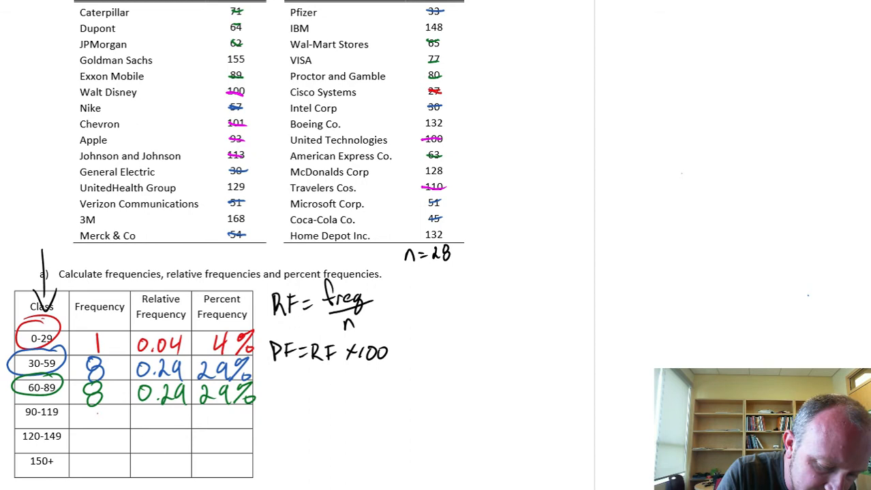
{"action": "type", "text": "6"}
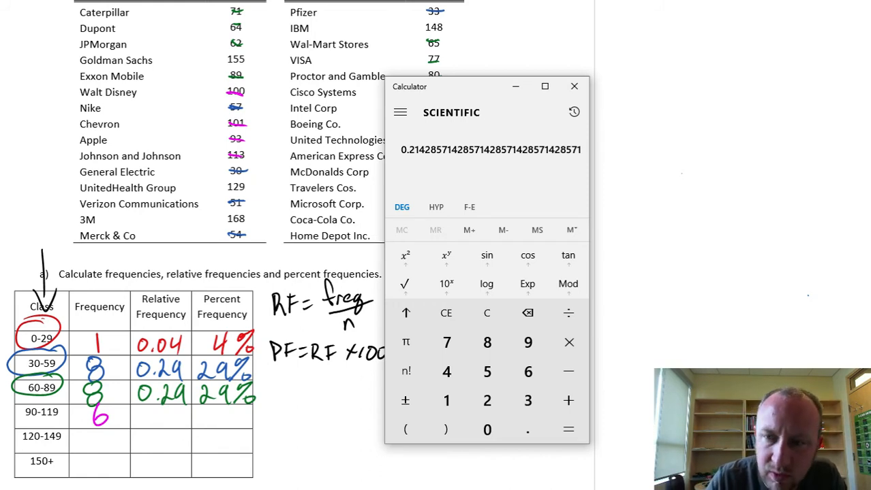
{"action": "left_click", "coordinate": [573, 87]}
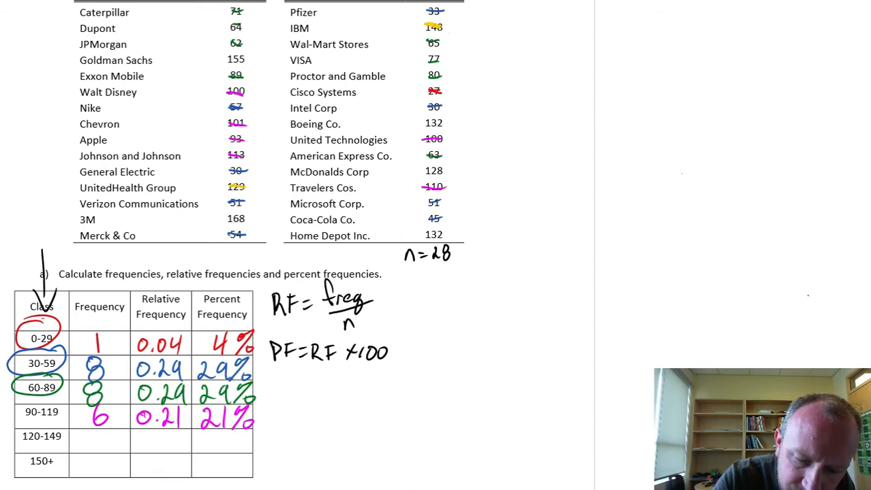
- Cross off the 120-149 prices in yellow and record a frequency of 5
{"action": "left_click_drag", "start_coordinate": [422, 123], "coordinate": [448, 123]}
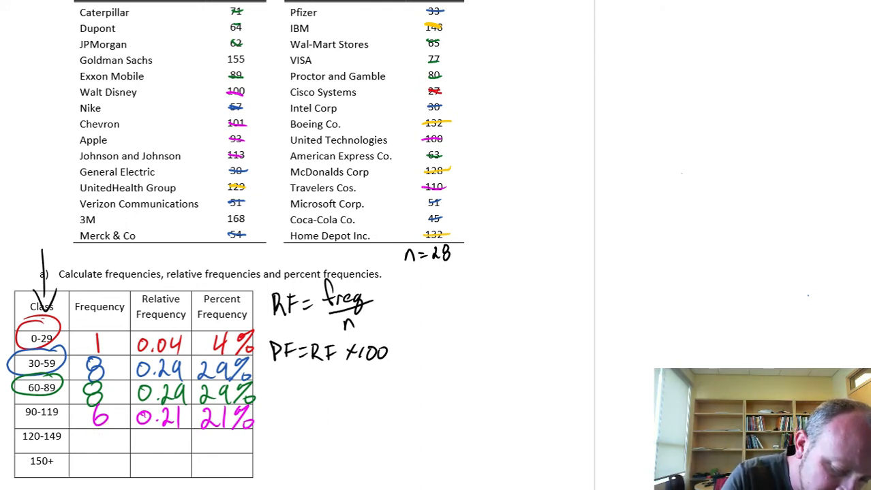
{"action": "type", "text": "5"}
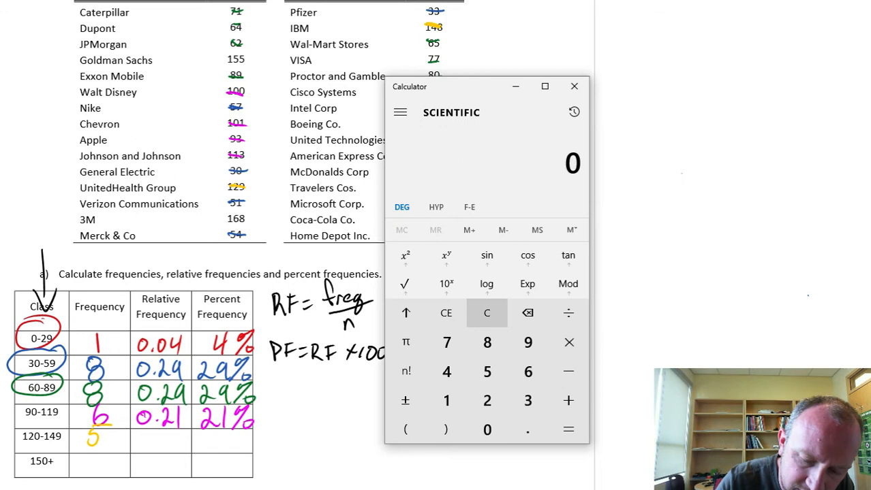
- Compute 5 ÷ 28 and record 0.18 and 18% for the 120-149 class in yellow
{"action": "left_click", "coordinate": [568, 429]}
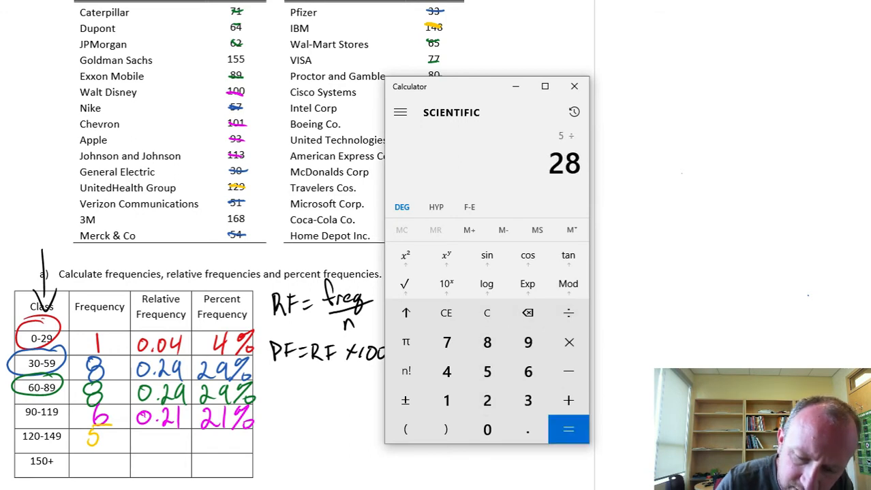
{"action": "left_click", "coordinate": [568, 429]}
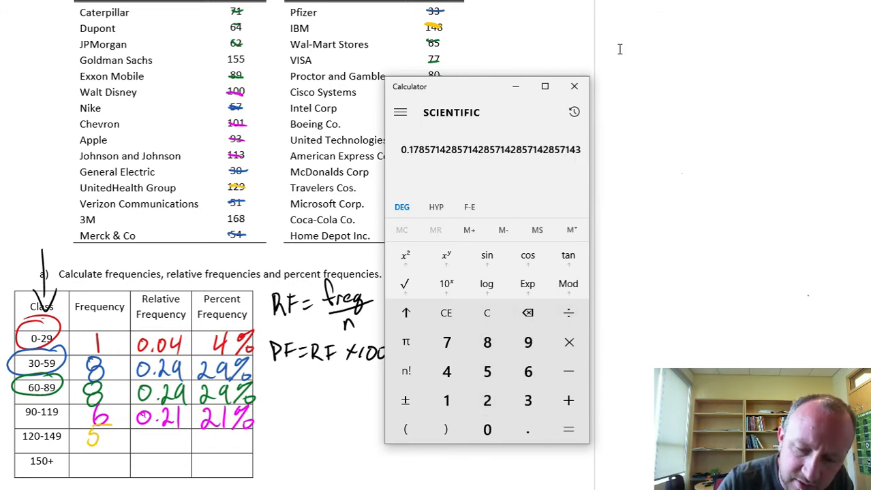
{"action": "left_click", "coordinate": [573, 85]}
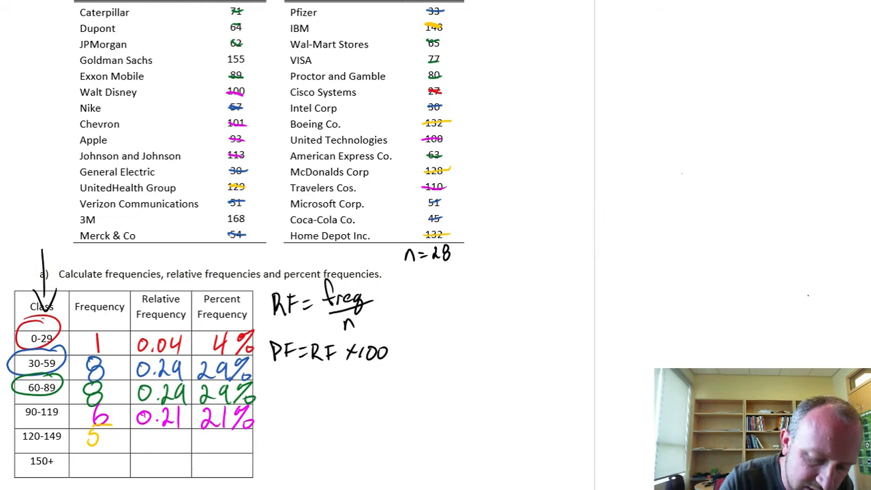
{"action": "type", "text": "0.1"}
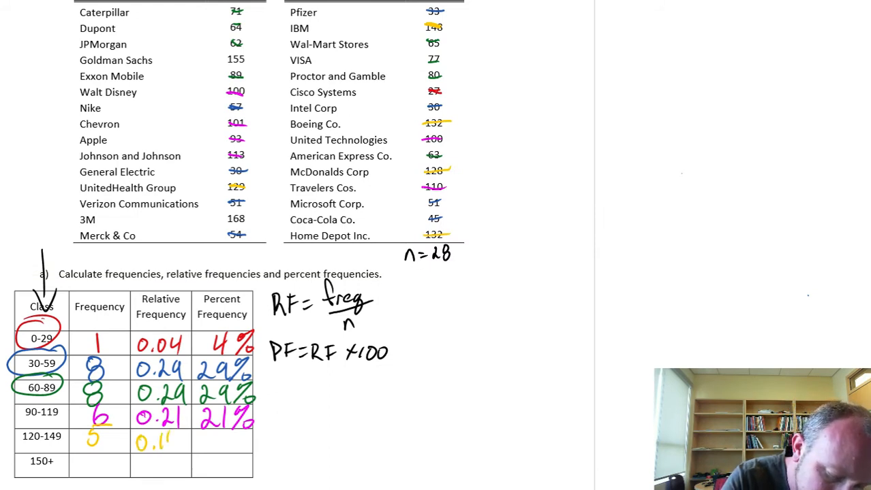
{"action": "type", "text": "18"}
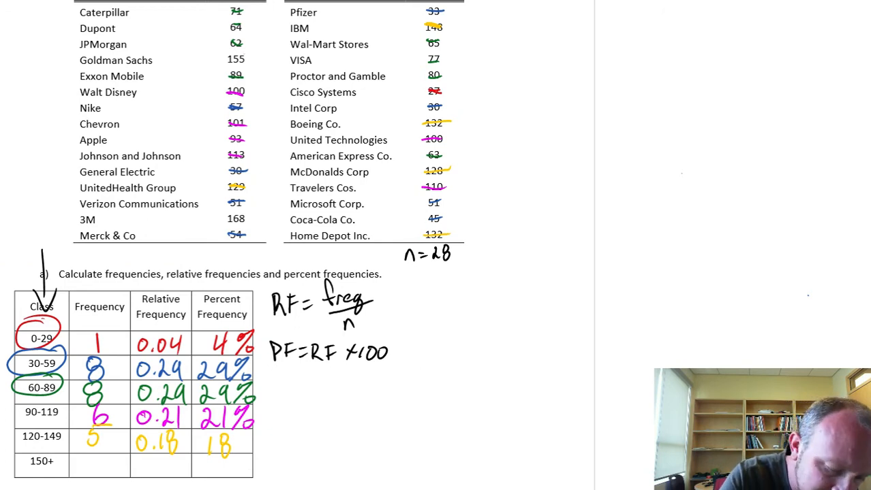
- In grey ink, record frequency 2, relative frequency 0.08 and 8% for the 150+ class
{"action": "left_click", "coordinate": [41, 460]}
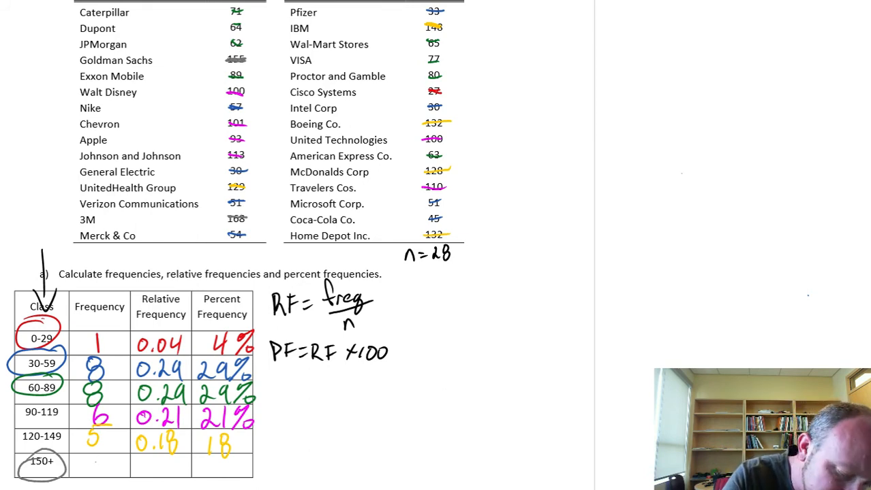
{"action": "type", "text": "2"}
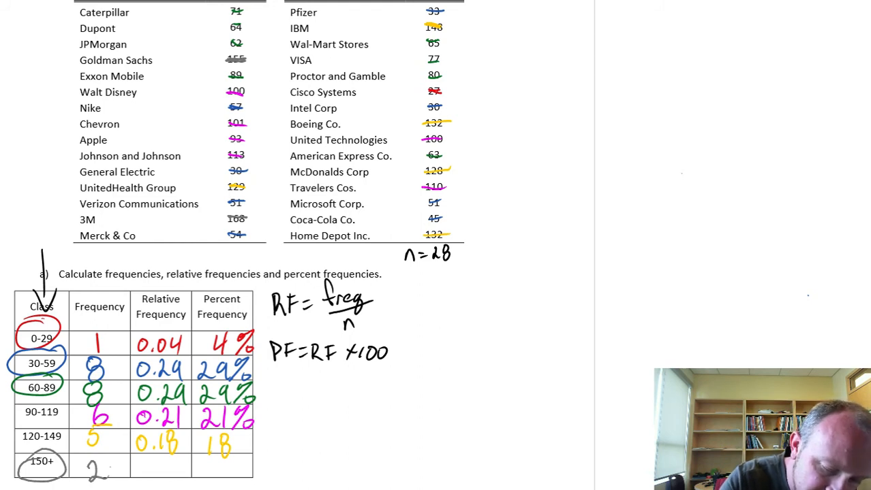
{"action": "type", "text": "0"}
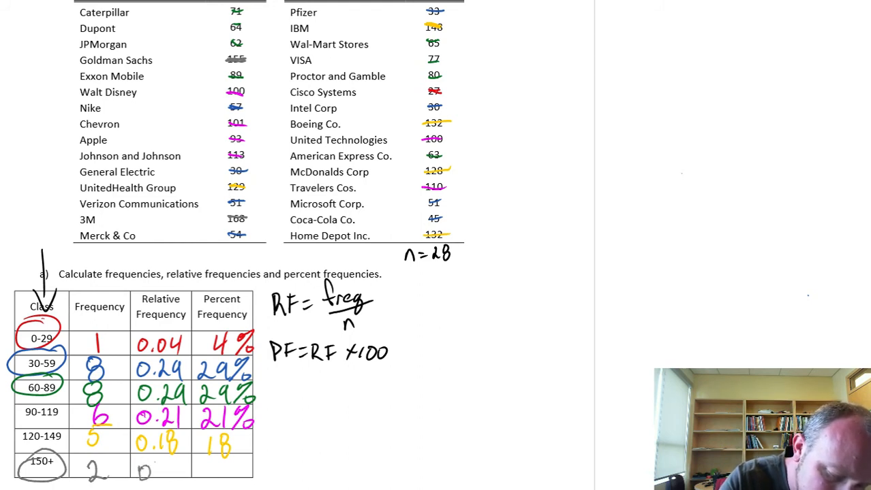
{"action": "type", "text": "0.08"}
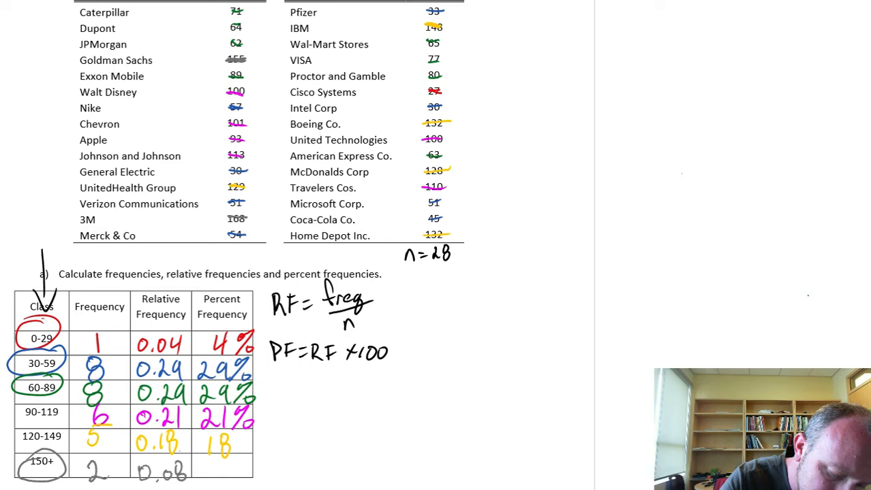
{"action": "type", "text": "0"}
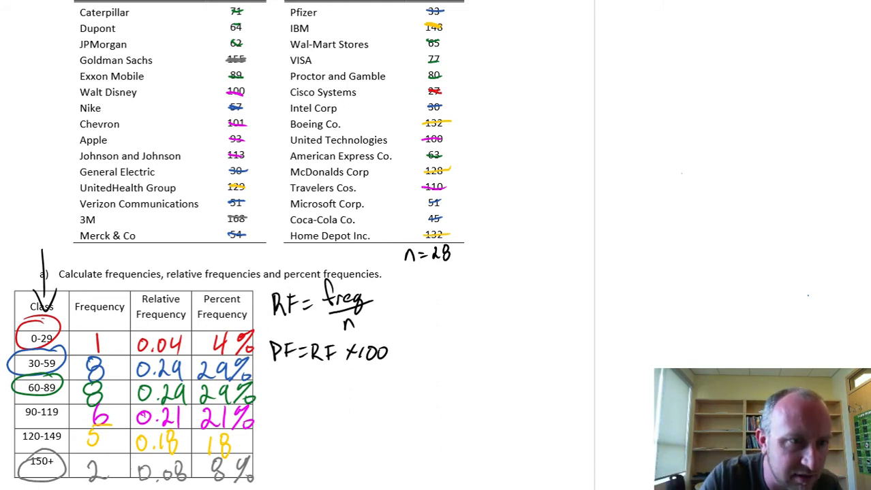
- Draw the vertical frequency axis and horizontal class axis of the histogram
{"action": "left_click_drag", "start_coordinate": [518, 75], "coordinate": [507, 221]}
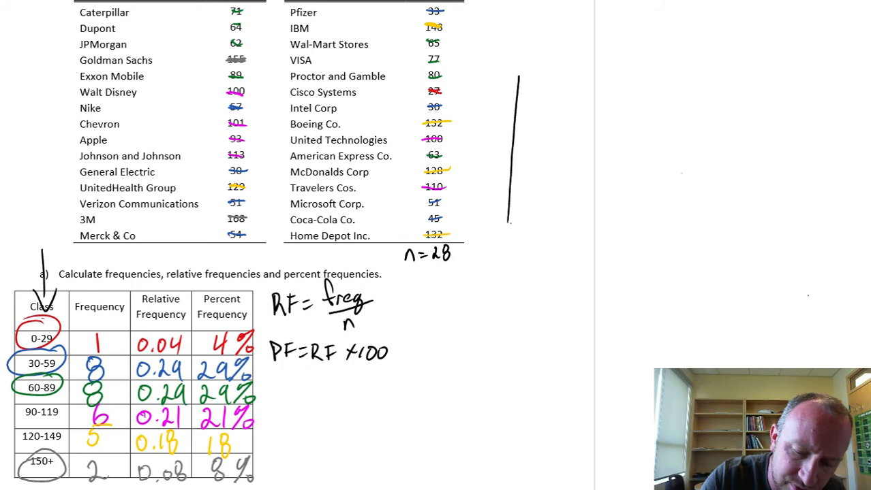
{"action": "left_click_drag", "start_coordinate": [504, 221], "coordinate": [818, 218]}
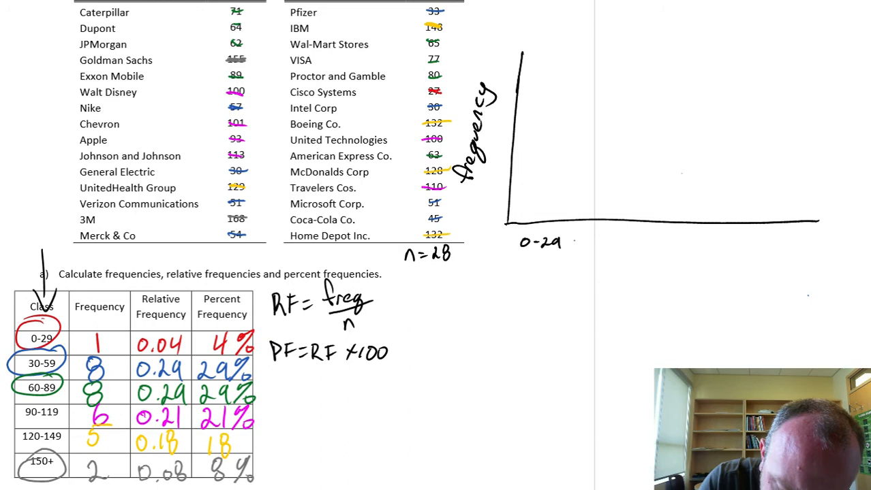
- Label the class ranges 0-29 through 150+ along the horizontal axis
{"action": "type", "text": "30-59"}
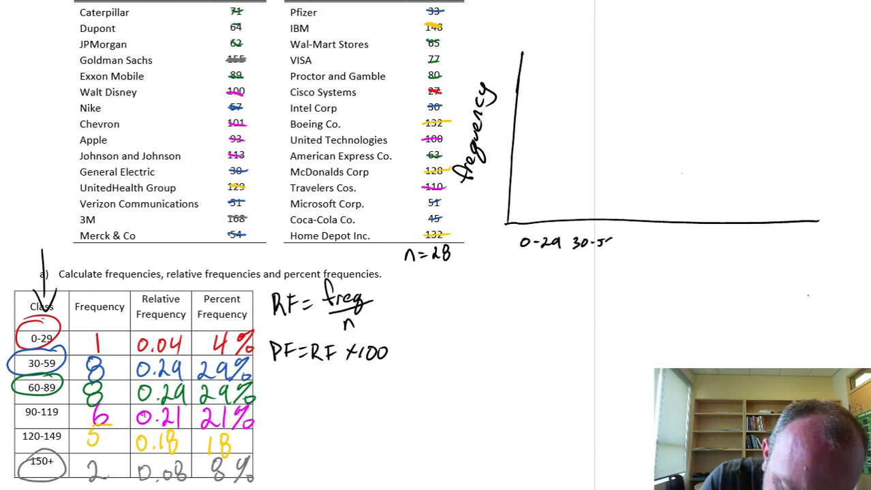
{"action": "type", "text": "60-89 90-110"}
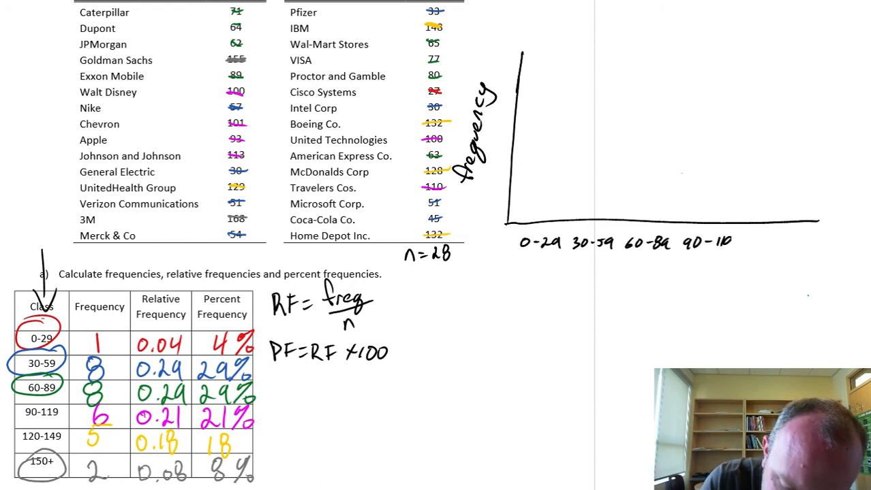
{"action": "type", "text": "120-149"}
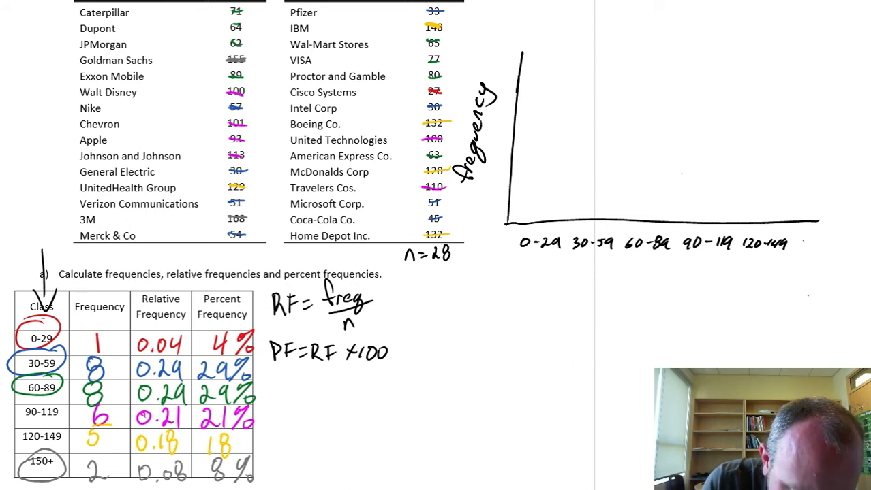
{"action": "type", "text": "150 +"}
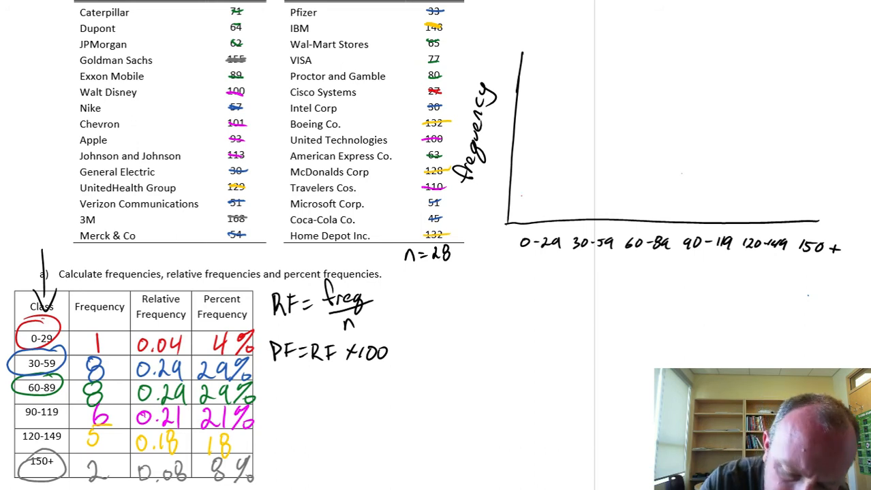
- Draw and shade the red 0–29 bar labelled 1 and the tall blue 30–59 bar touching it
{"action": "left_click_drag", "start_coordinate": [510, 189], "coordinate": [570, 192]}
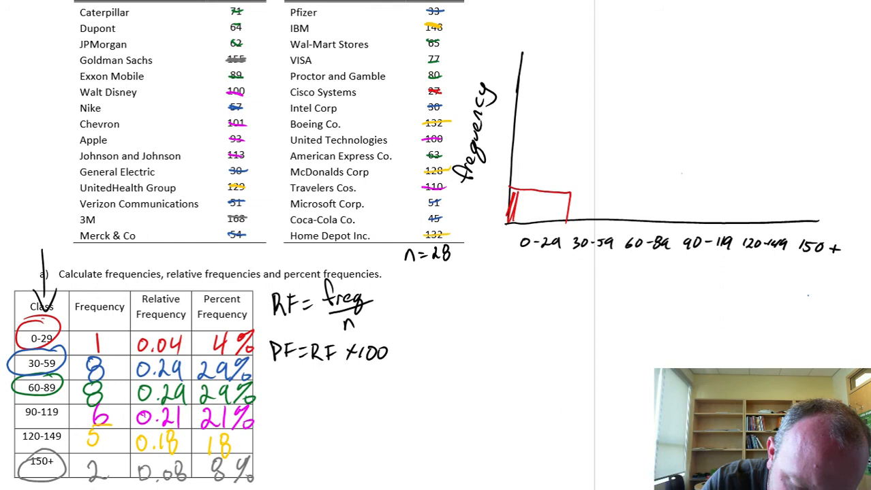
{"action": "left_click_drag", "start_coordinate": [511, 215], "coordinate": [570, 207]}
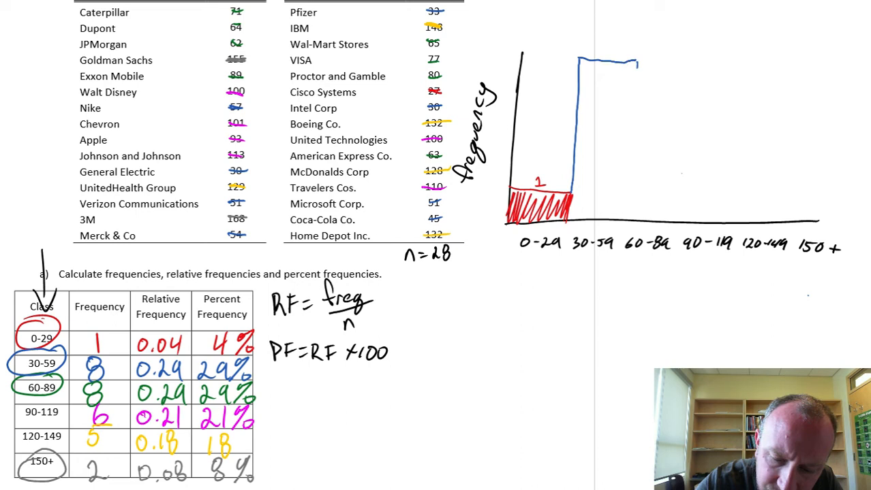
{"action": "left_click_drag", "start_coordinate": [620, 65], "coordinate": [620, 225]}
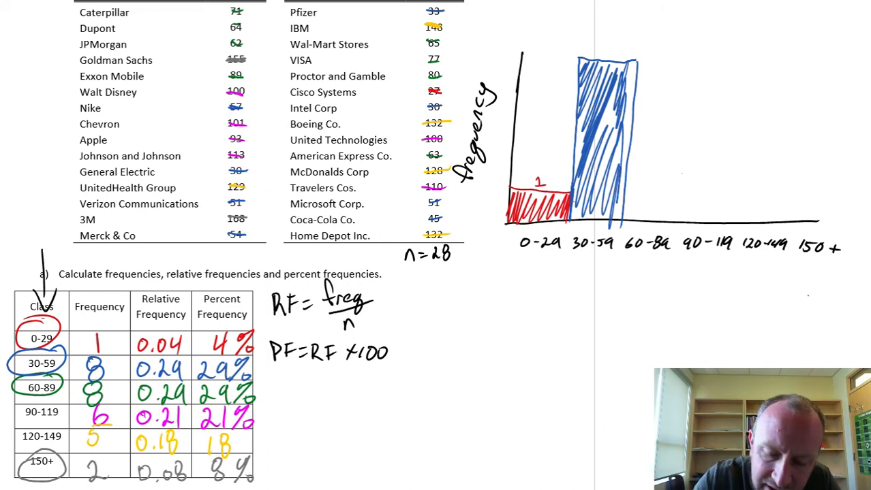
{"action": "left_click_drag", "start_coordinate": [551, 262], "coordinate": [575, 261]}
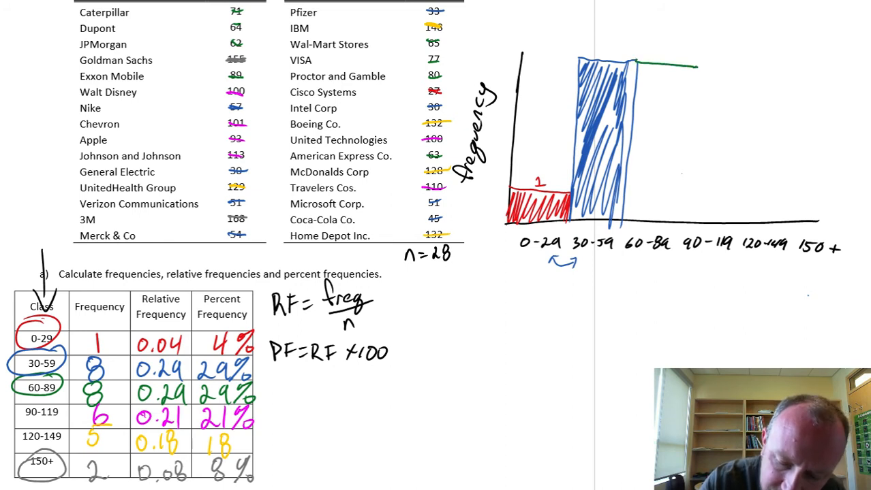
- Add green 8, pink 6, yellow 5 and grey 2 bars, then an arrow spanning the class axis
{"action": "left_click_drag", "start_coordinate": [692, 69], "coordinate": [681, 221]}
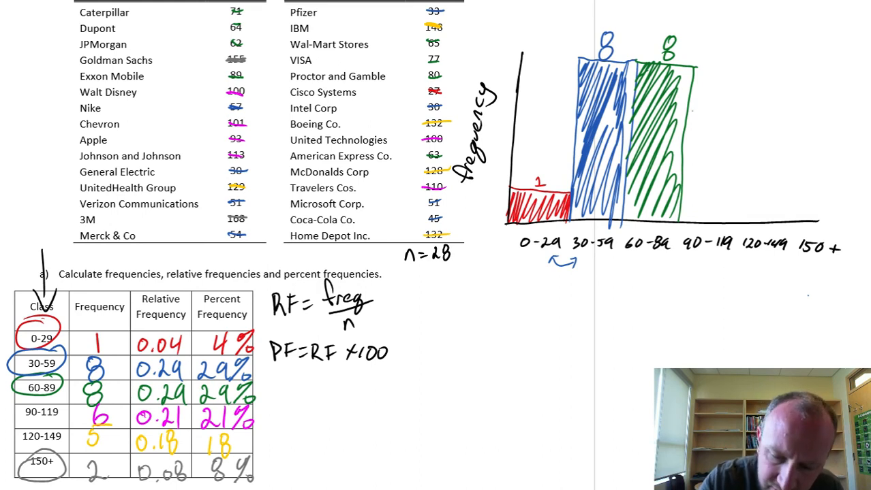
{"action": "left_click_drag", "start_coordinate": [695, 114], "coordinate": [750, 158]}
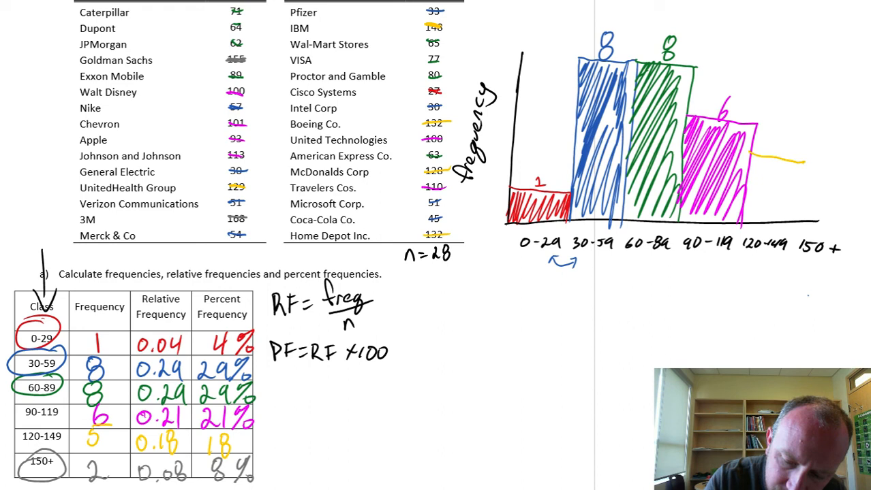
{"action": "left_click_drag", "start_coordinate": [770, 163], "coordinate": [804, 218]}
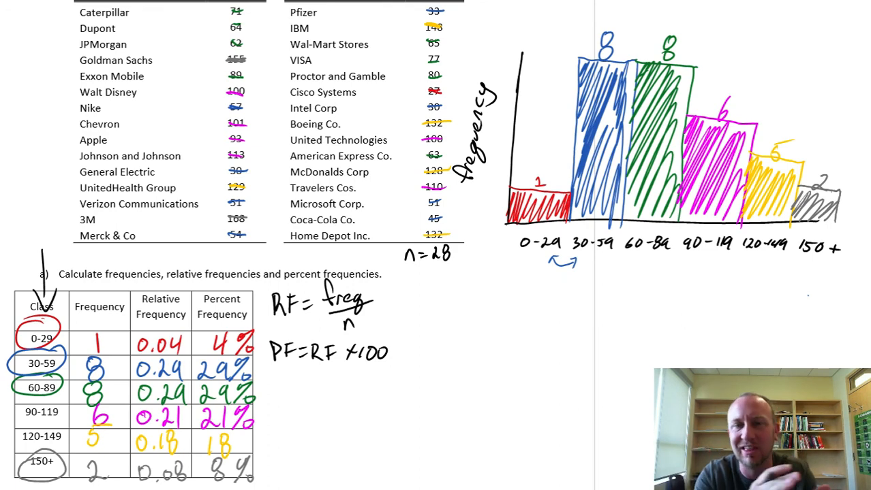
{"action": "left_click_drag", "start_coordinate": [504, 286], "coordinate": [838, 286]}
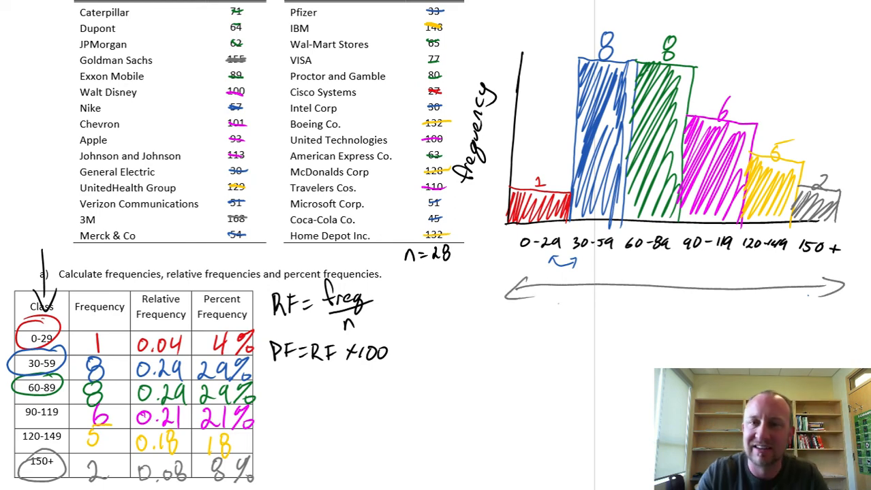